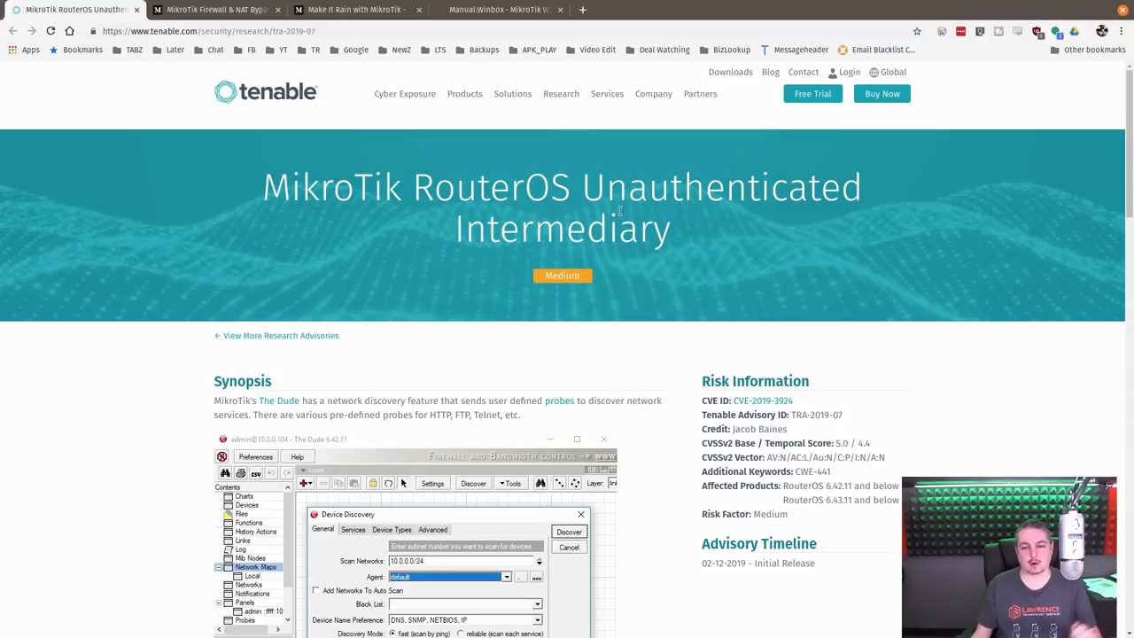
{"action": "mouse_move", "coordinate": [585, 287]}
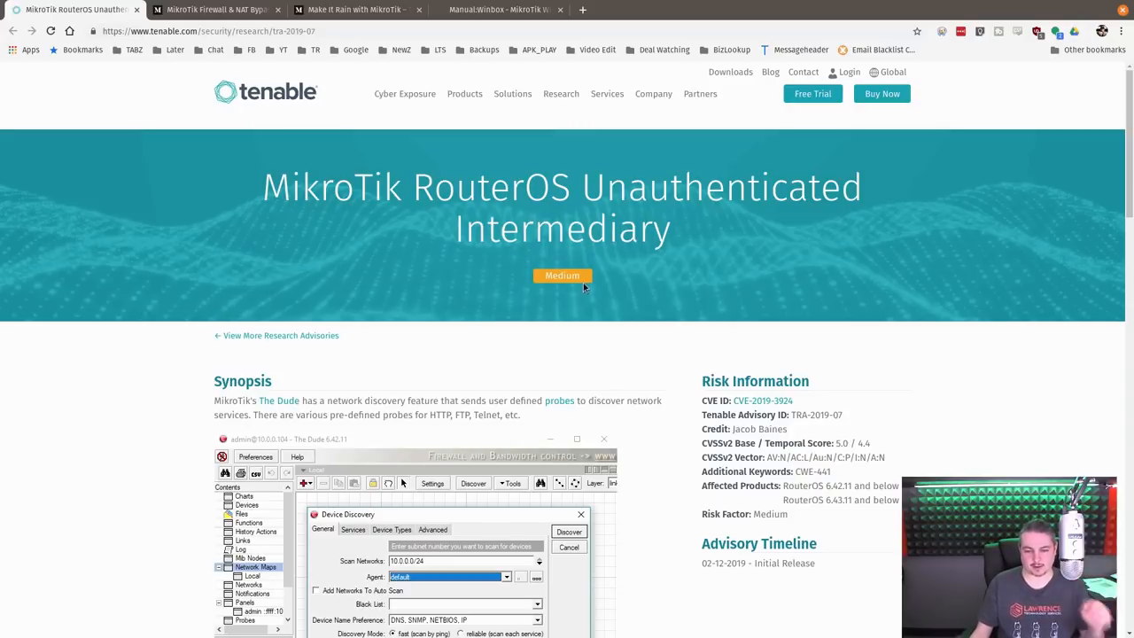
Scroll down through the current article before moving to the next write-up
{"action": "scroll", "scroll_direction": "down", "scroll_amount": 3}
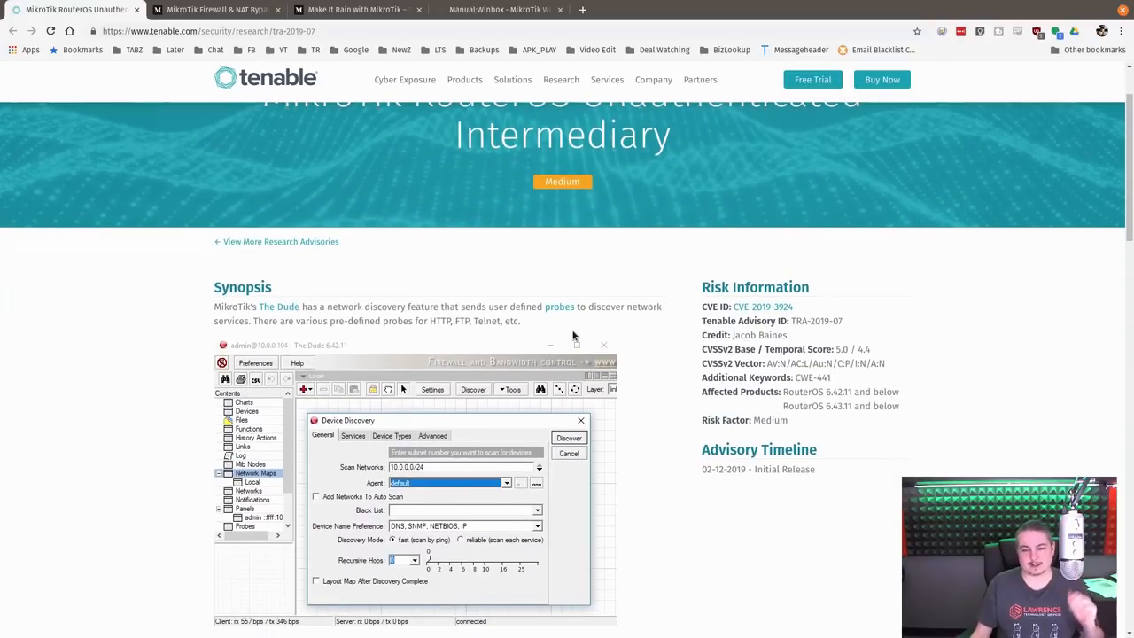
{"action": "scroll", "scroll_direction": "down", "scroll_amount": 3}
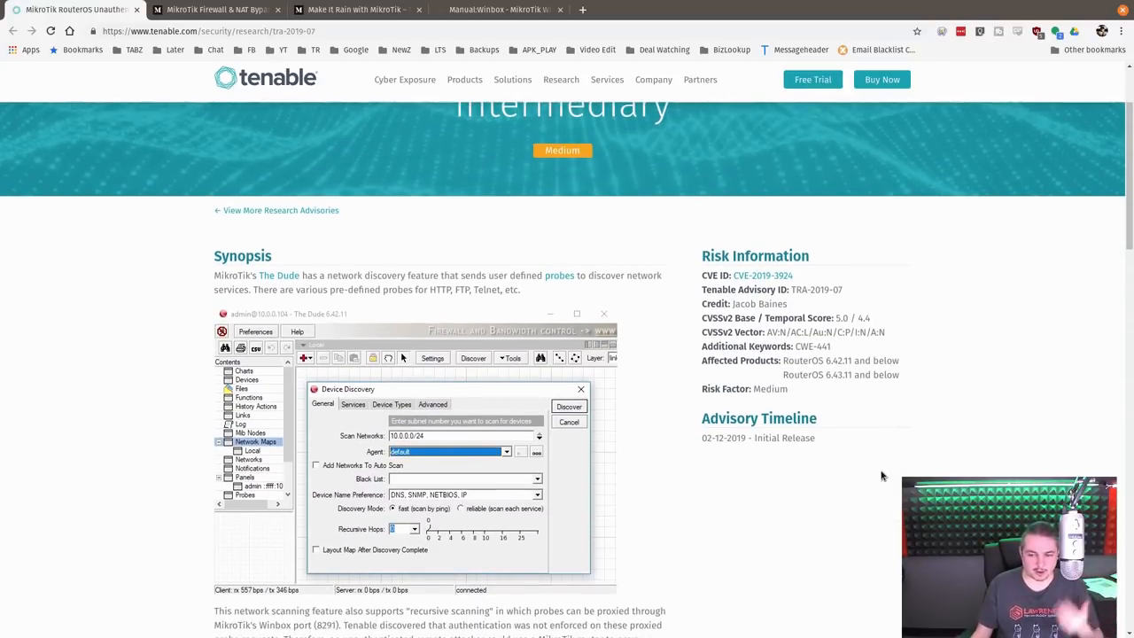
{"action": "mouse_move", "coordinate": [635, 323]}
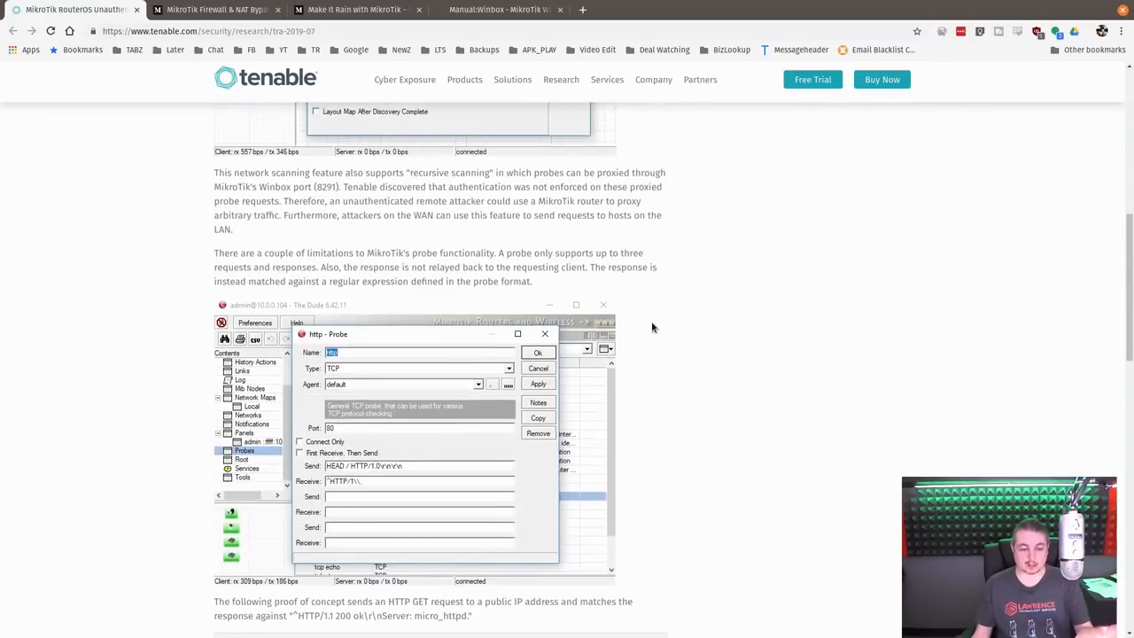
{"action": "scroll", "scroll_direction": "down", "scroll_amount": 3}
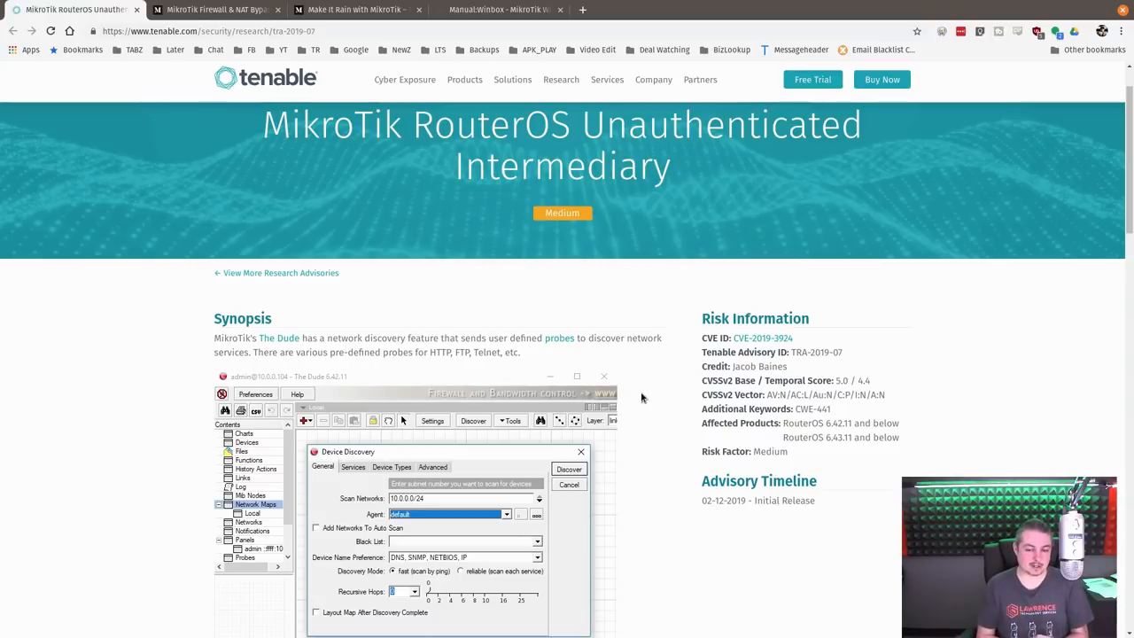
{"action": "scroll", "scroll_direction": "down", "scroll_amount": 3}
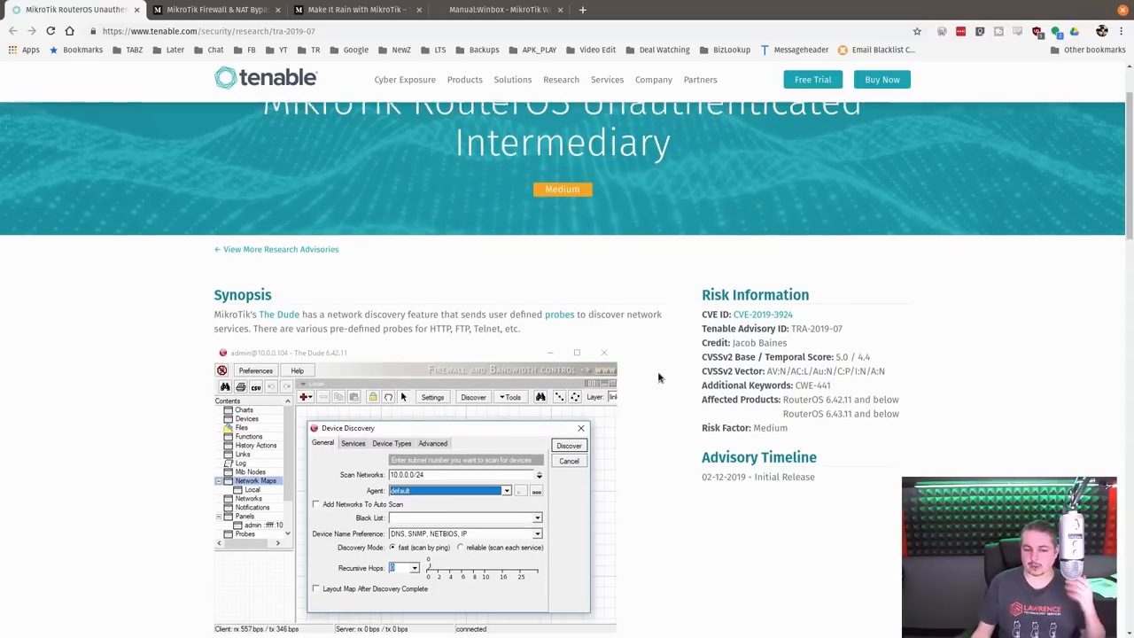
{"action": "scroll", "scroll_direction": "down", "scroll_amount": 3}
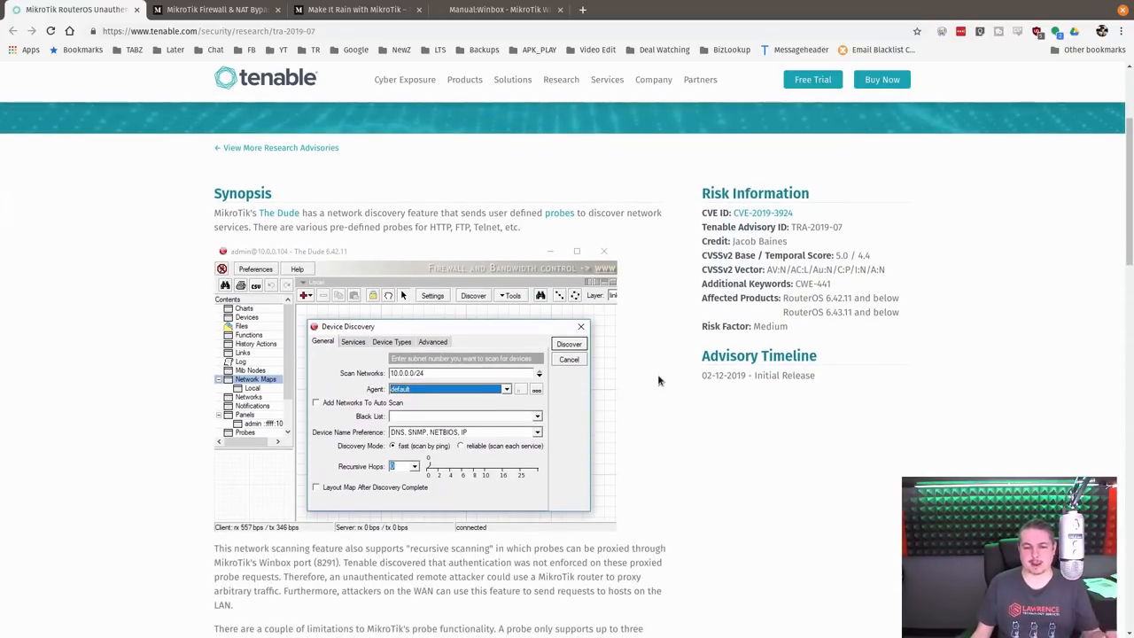
{"action": "mouse_move", "coordinate": [646, 433]}
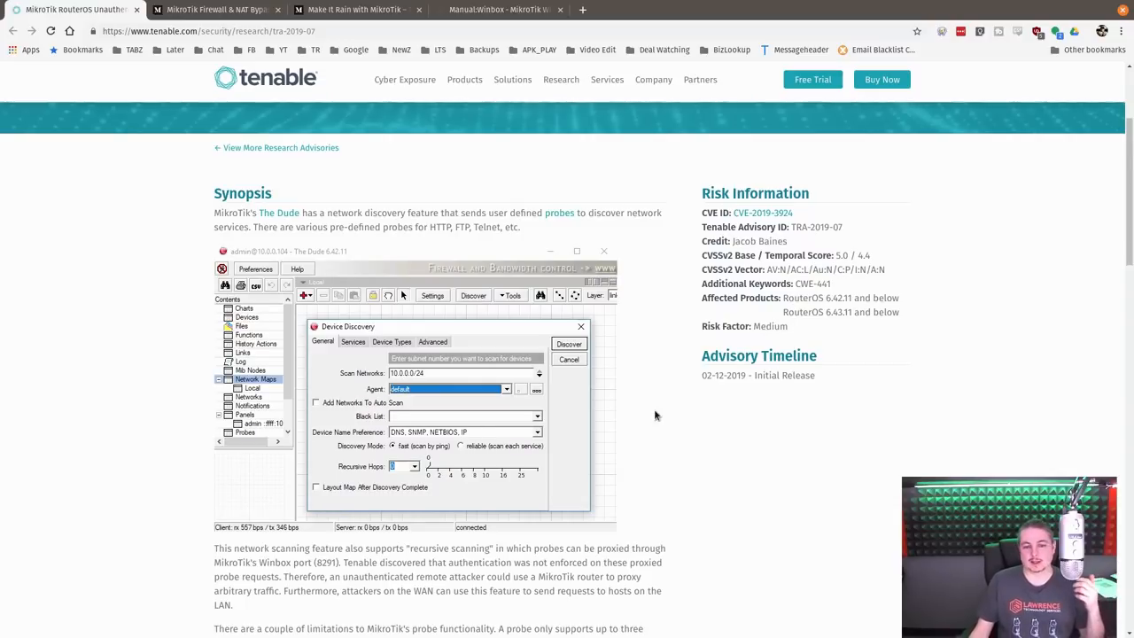
{"action": "scroll", "scroll_direction": "down", "scroll_amount": 3}
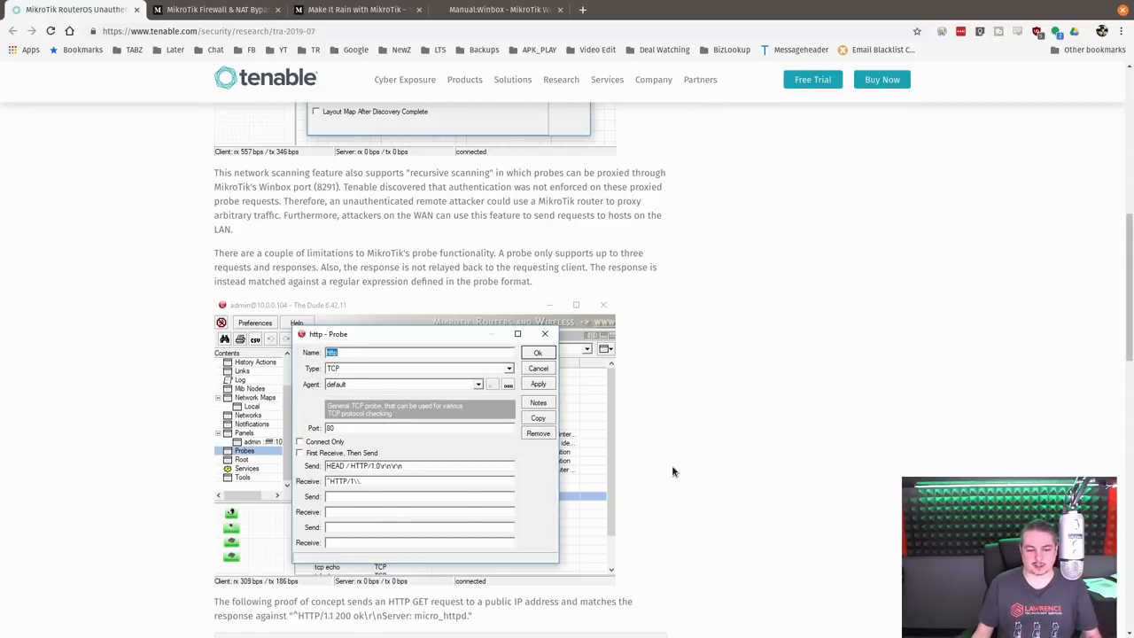
{"action": "scroll", "scroll_direction": "down", "scroll_amount": 3}
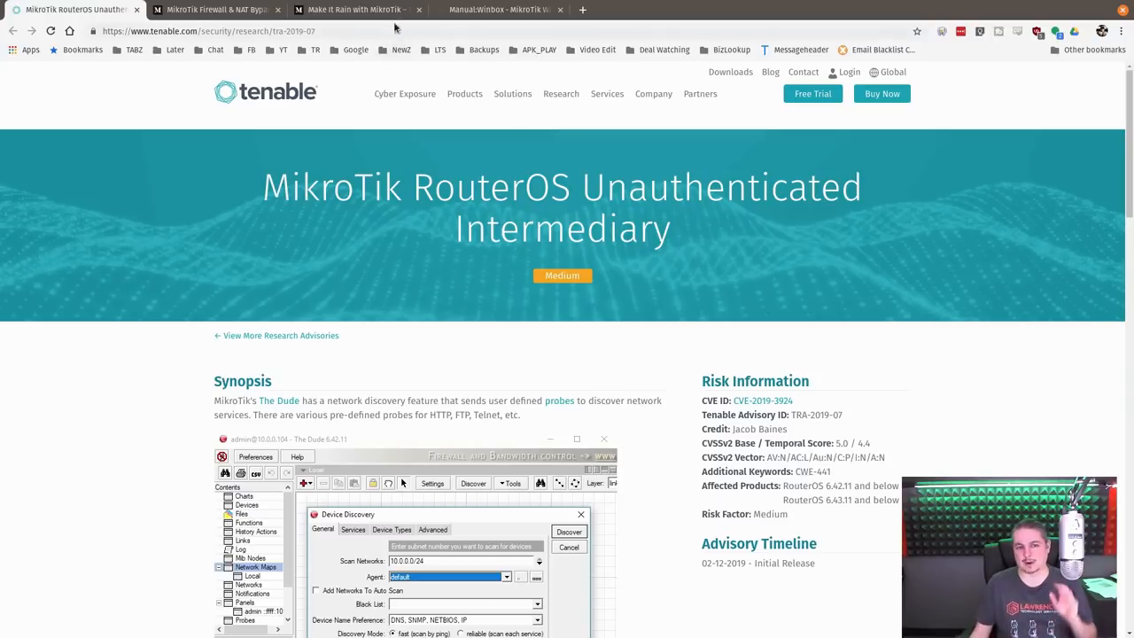
Skim 'Make It Rain with MikroTik' to Laying the Groundwork, then bring up the Firewall & NAT Bypass article
{"action": "left_click", "coordinate": [355, 11]}
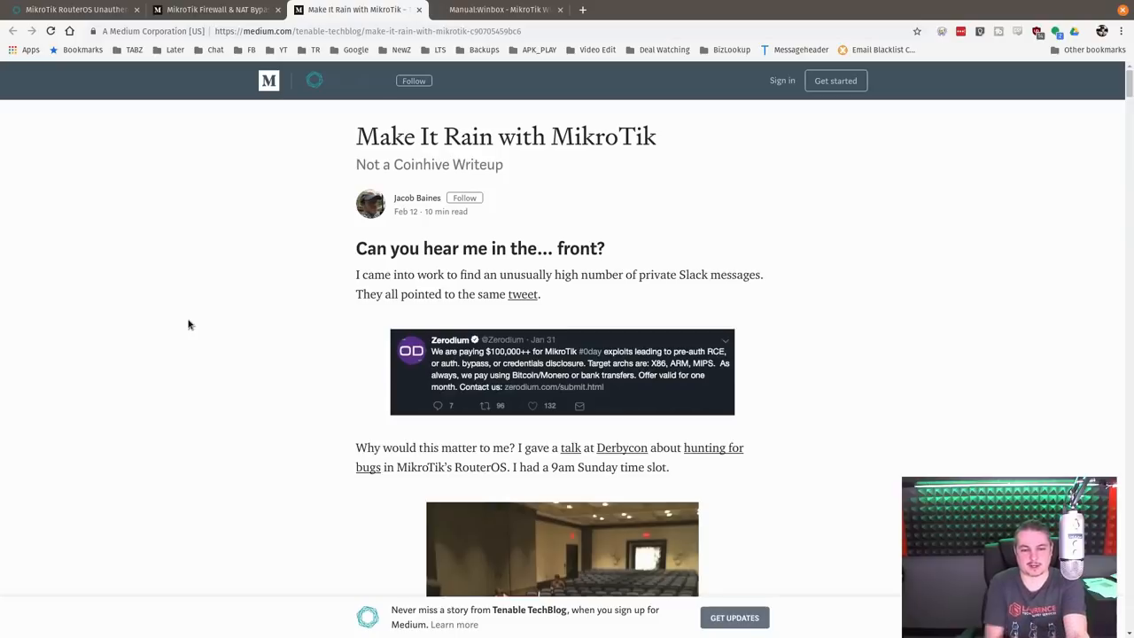
{"action": "mouse_move", "coordinate": [335, 312]}
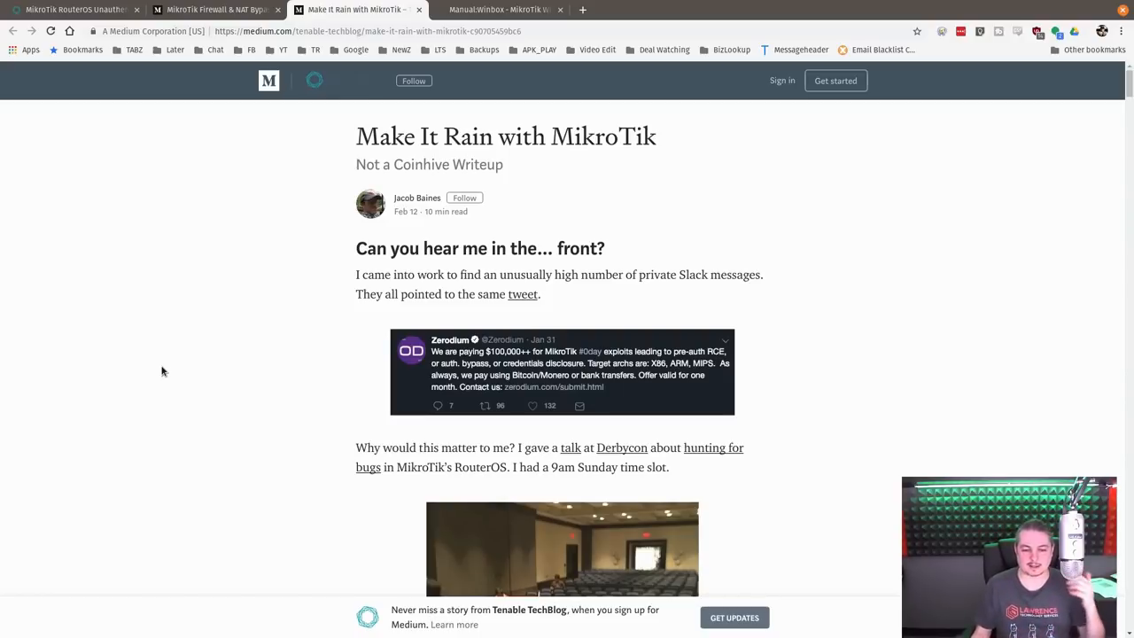
{"action": "mouse_move", "coordinate": [269, 387]}
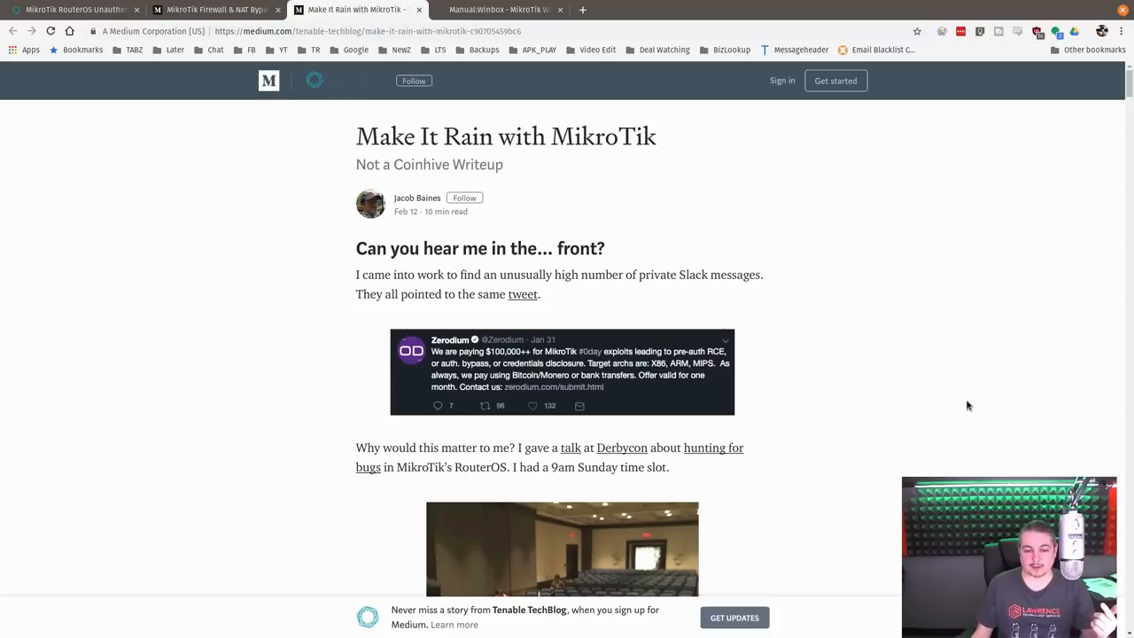
{"action": "mouse_move", "coordinate": [737, 450]}
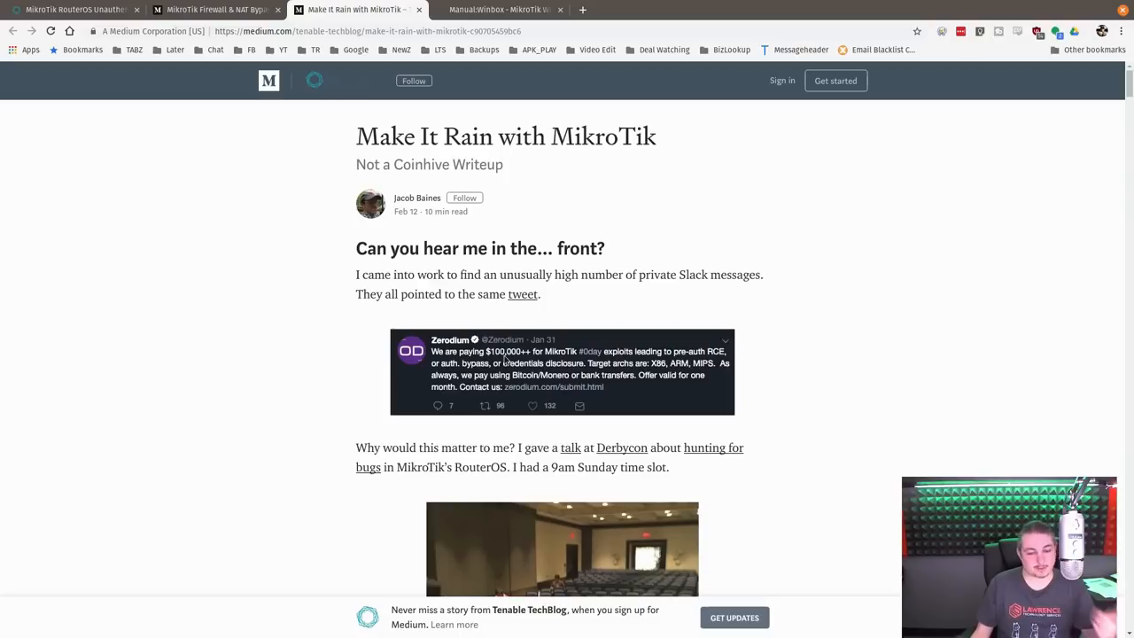
{"action": "scroll", "scroll_direction": "down", "scroll_amount": 3}
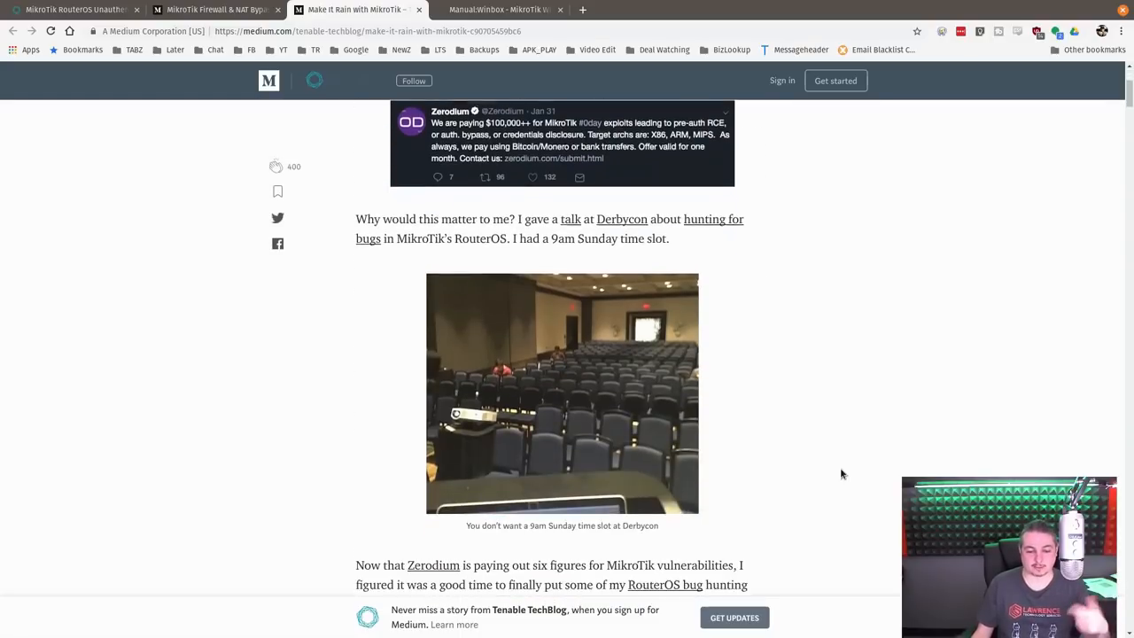
{"action": "scroll", "scroll_direction": "down", "scroll_amount": 3}
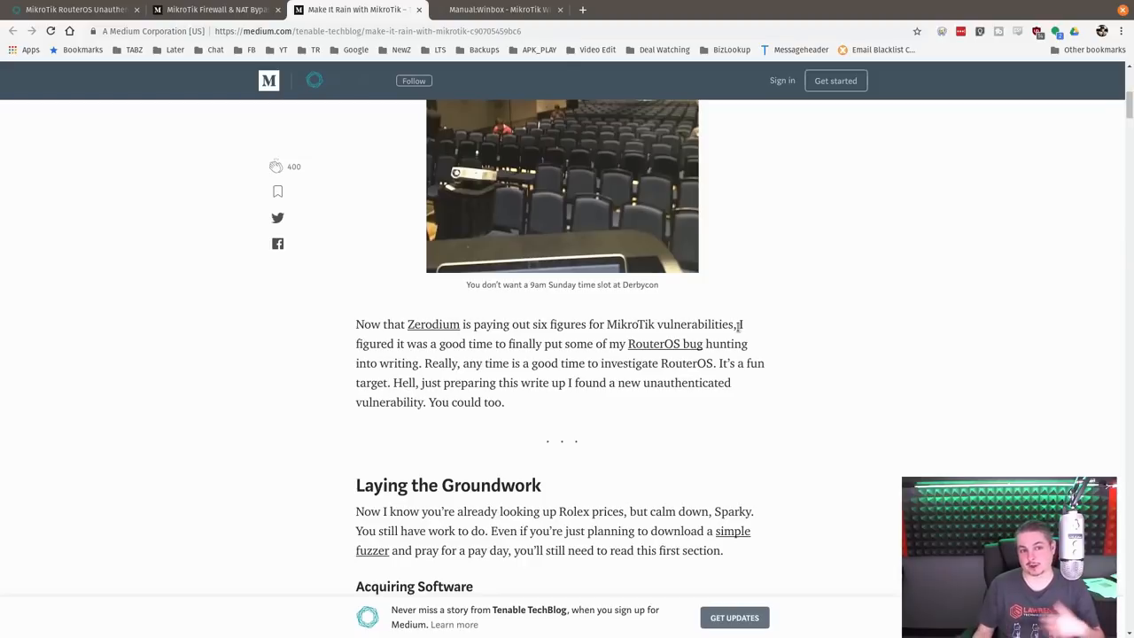
{"action": "left_click", "coordinate": [213, 11]}
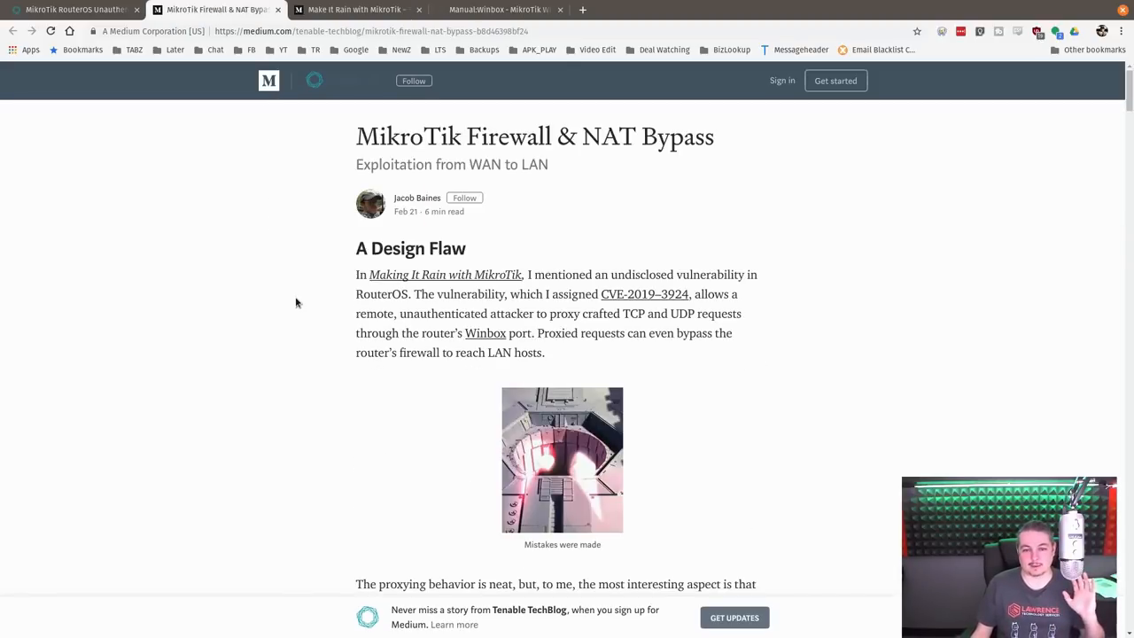
Read The Setup and its NVRMini2 network diagram down to 'Probing to Bypass the Firewall'
{"action": "scroll", "scroll_direction": "down", "scroll_amount": 3}
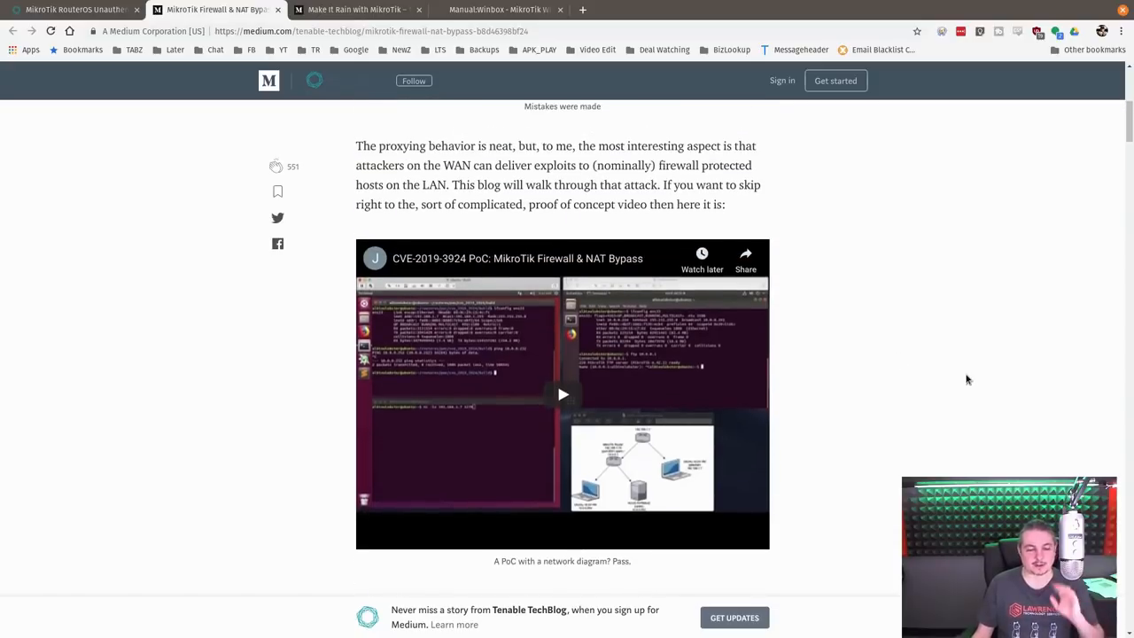
{"action": "scroll", "scroll_direction": "down", "scroll_amount": 3}
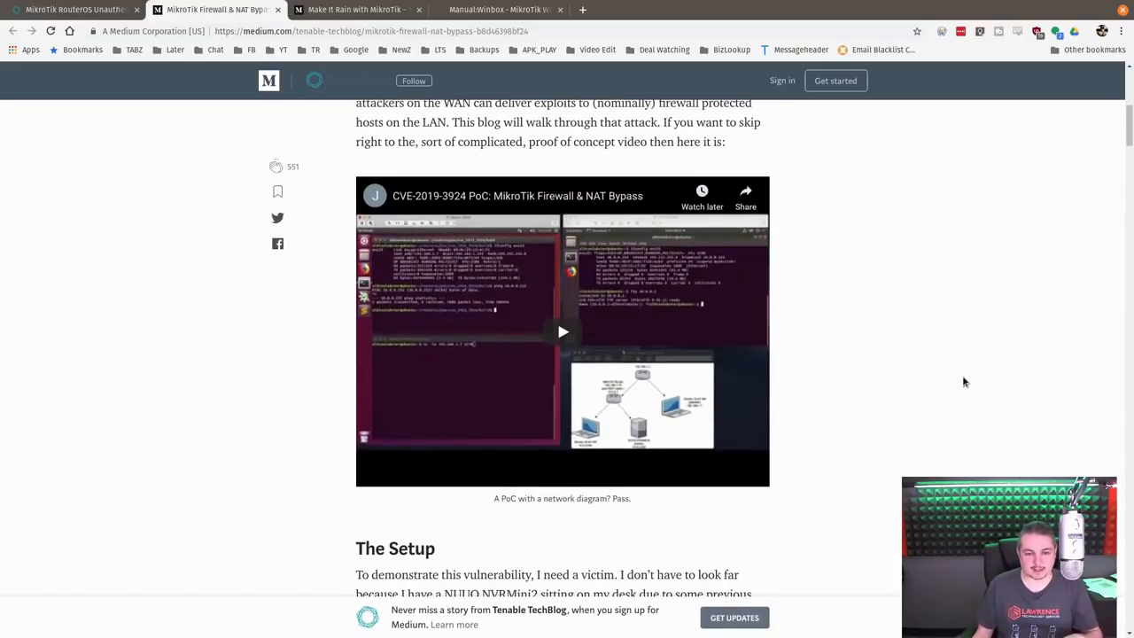
{"action": "mouse_move", "coordinate": [1041, 388]}
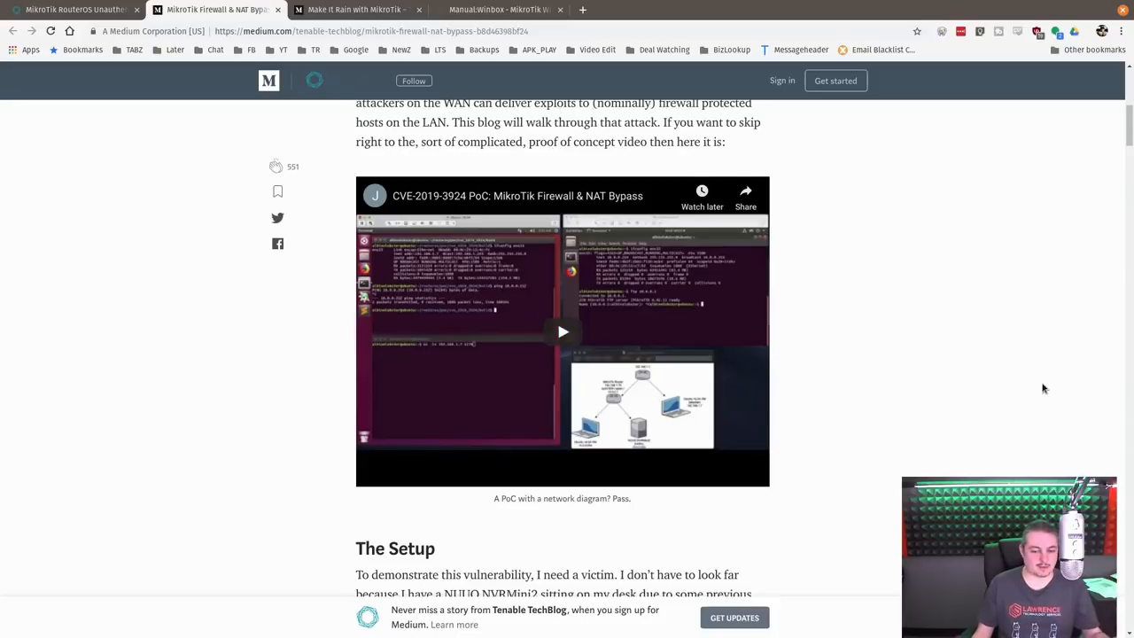
{"action": "scroll", "scroll_direction": "down", "scroll_amount": 3}
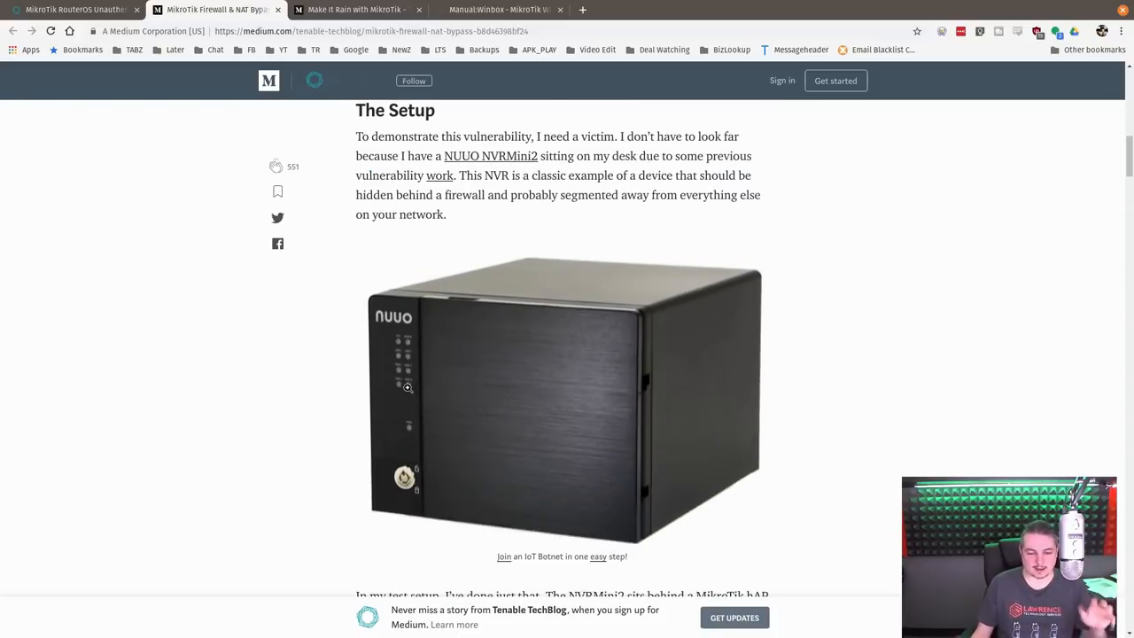
{"action": "scroll", "scroll_direction": "down", "scroll_amount": 3}
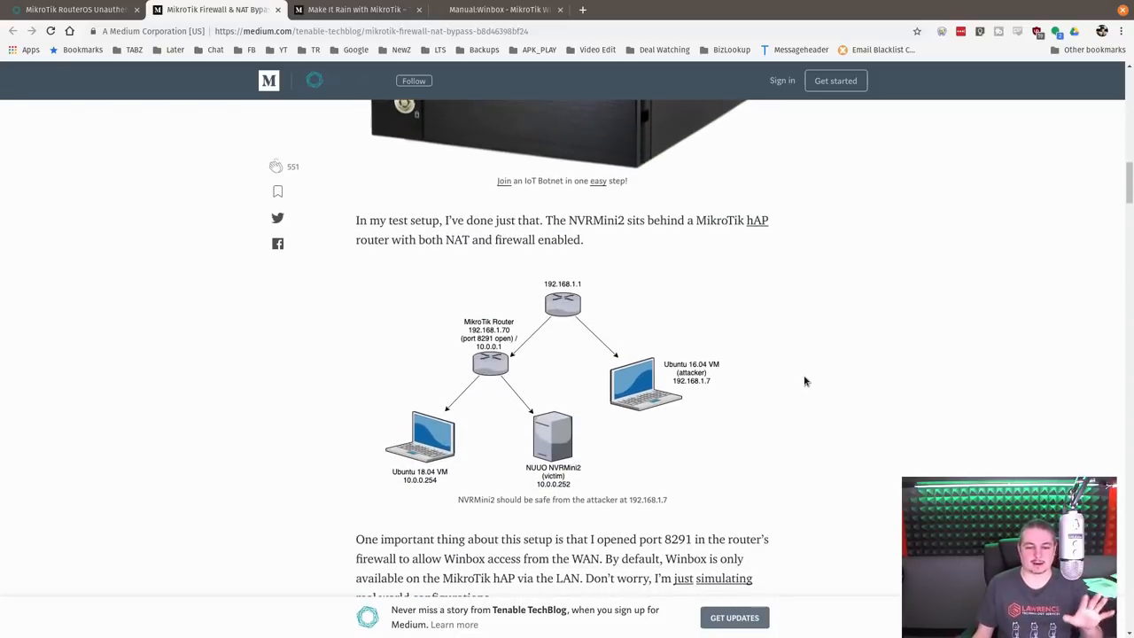
{"action": "scroll", "scroll_direction": "down", "scroll_amount": 3}
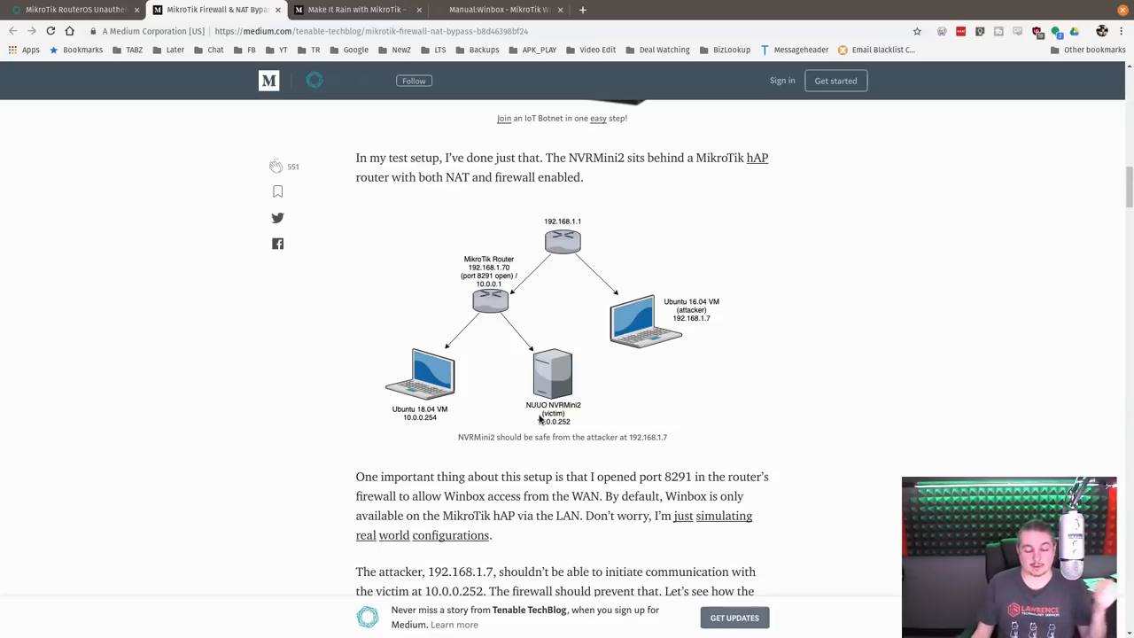
{"action": "mouse_move", "coordinate": [468, 415]}
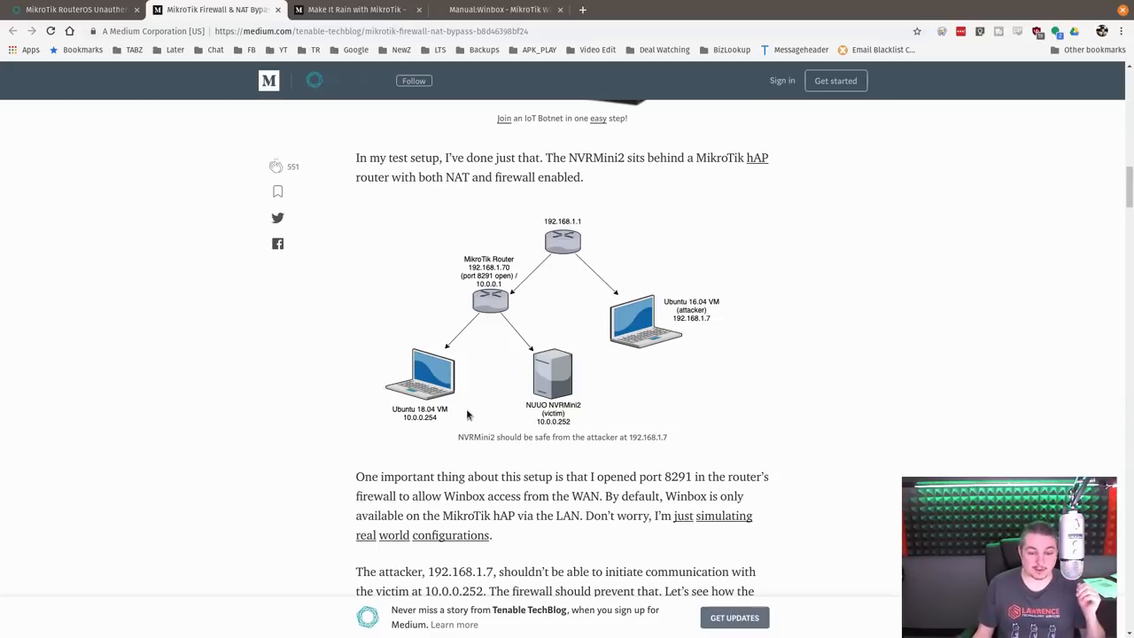
{"action": "mouse_move", "coordinate": [576, 390]}
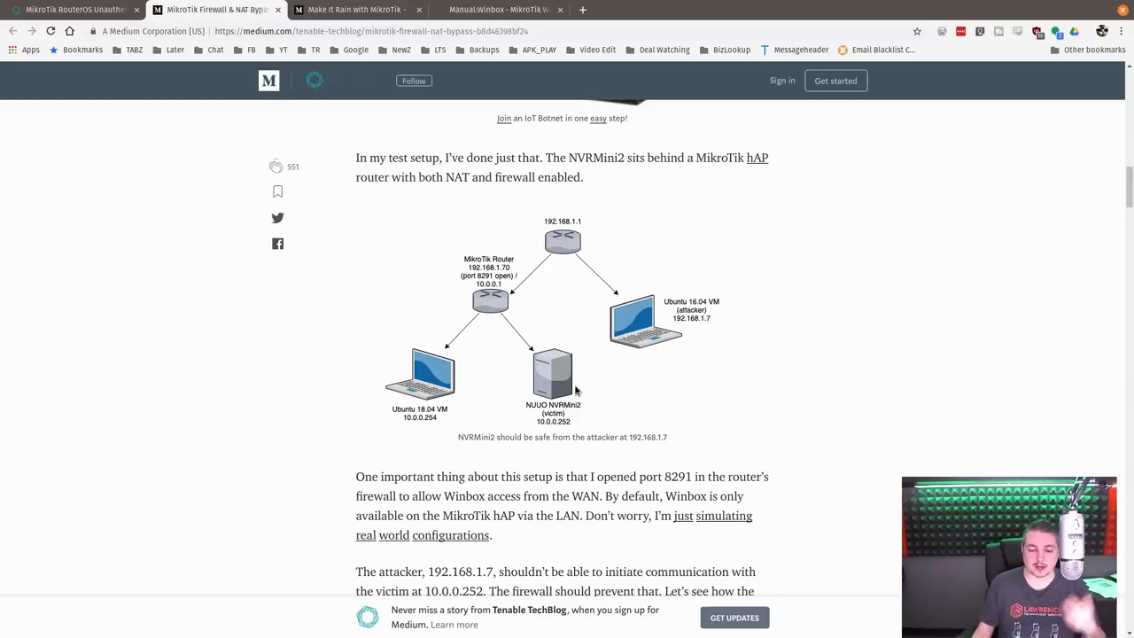
{"action": "mouse_move", "coordinate": [610, 411]}
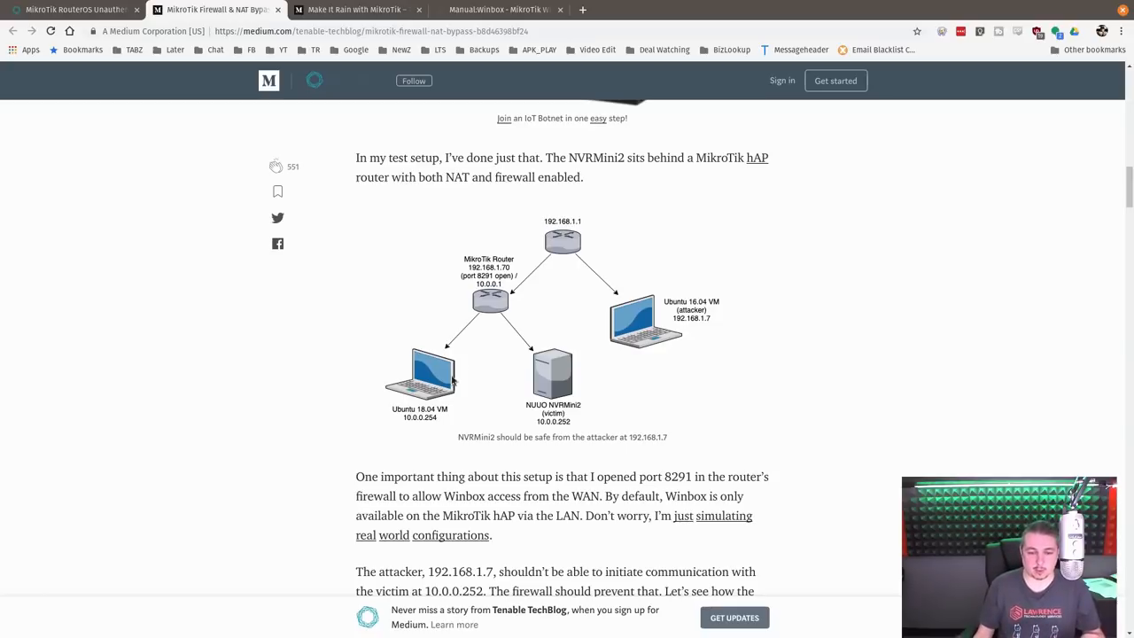
{"action": "scroll", "scroll_direction": "down", "scroll_amount": 3}
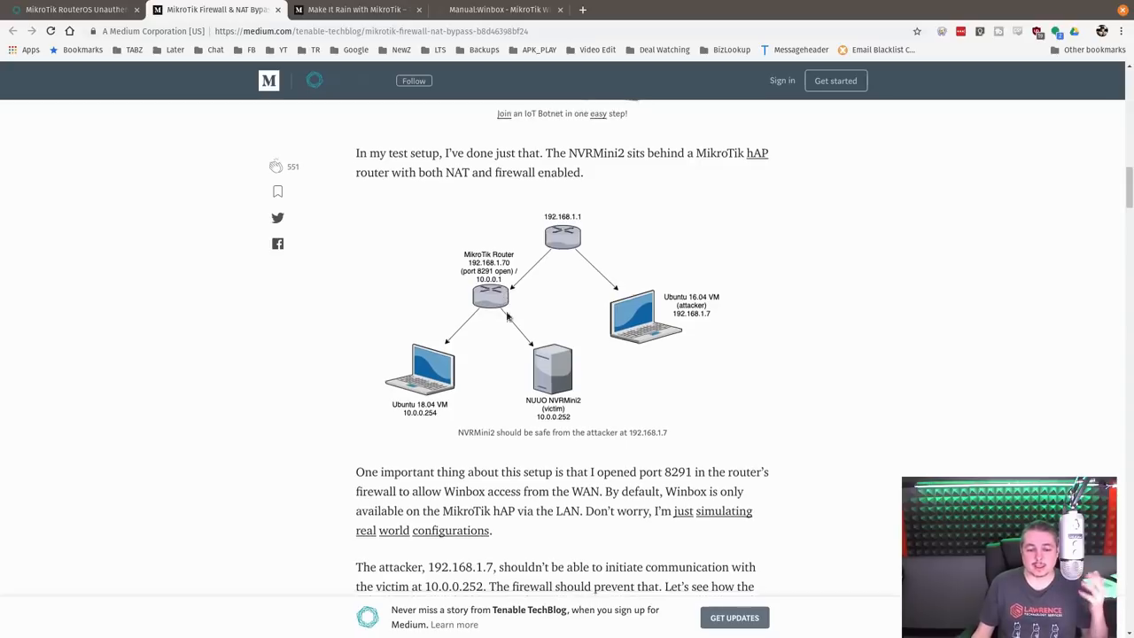
{"action": "scroll", "scroll_direction": "down", "scroll_amount": 3}
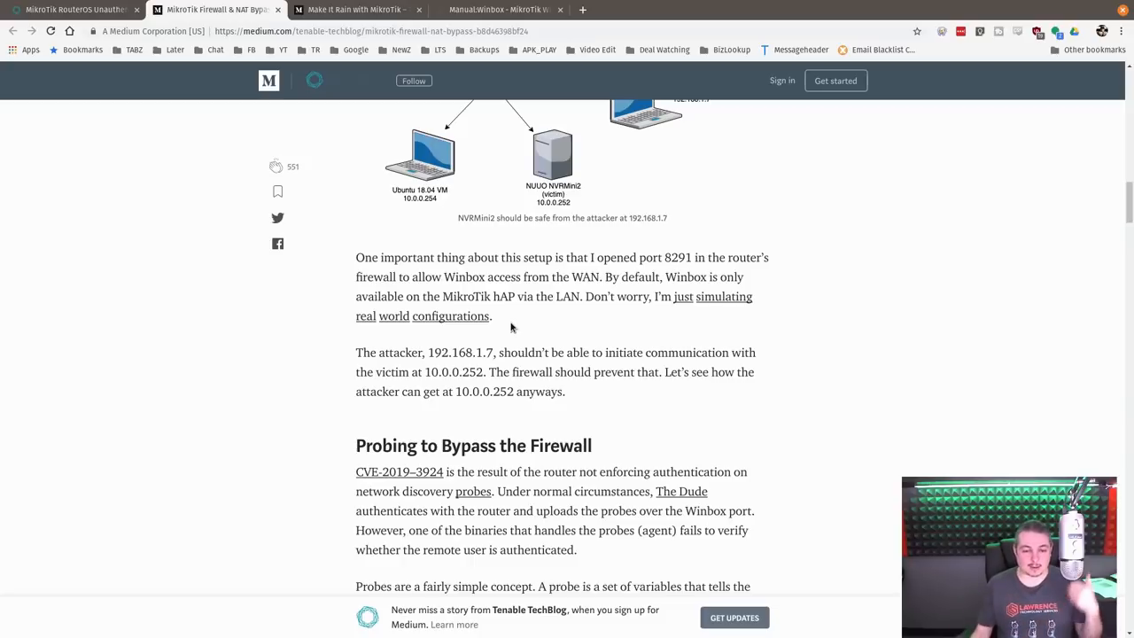
Scroll to the probes explanation and the built-in HTTP probe screenshot
{"action": "scroll", "scroll_direction": "down", "scroll_amount": 3}
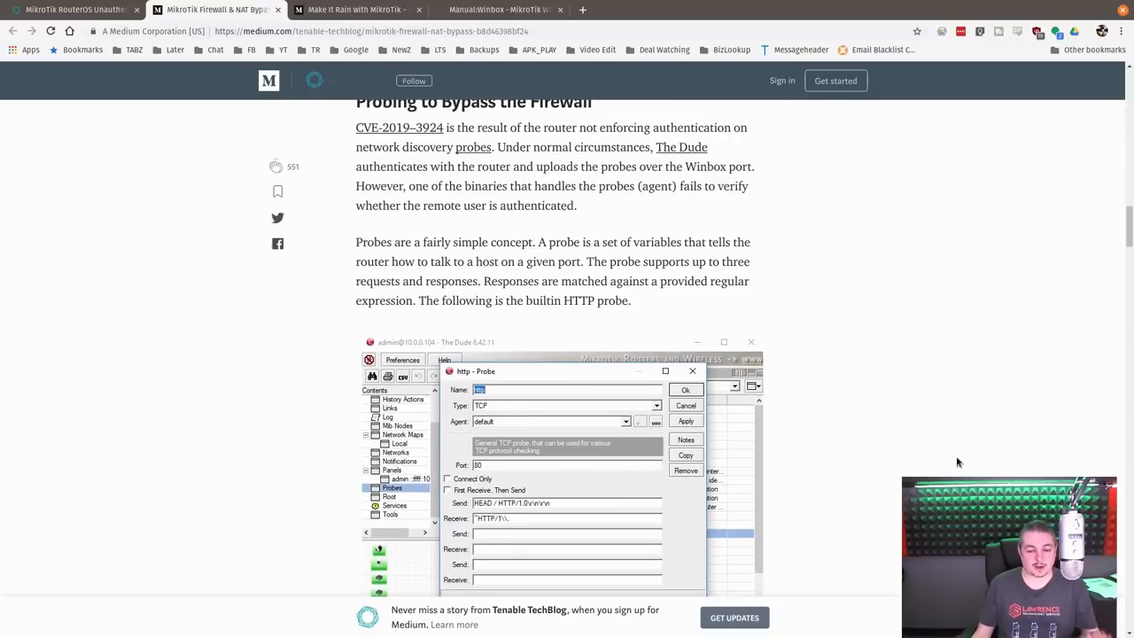
{"action": "mouse_move", "coordinate": [842, 457]}
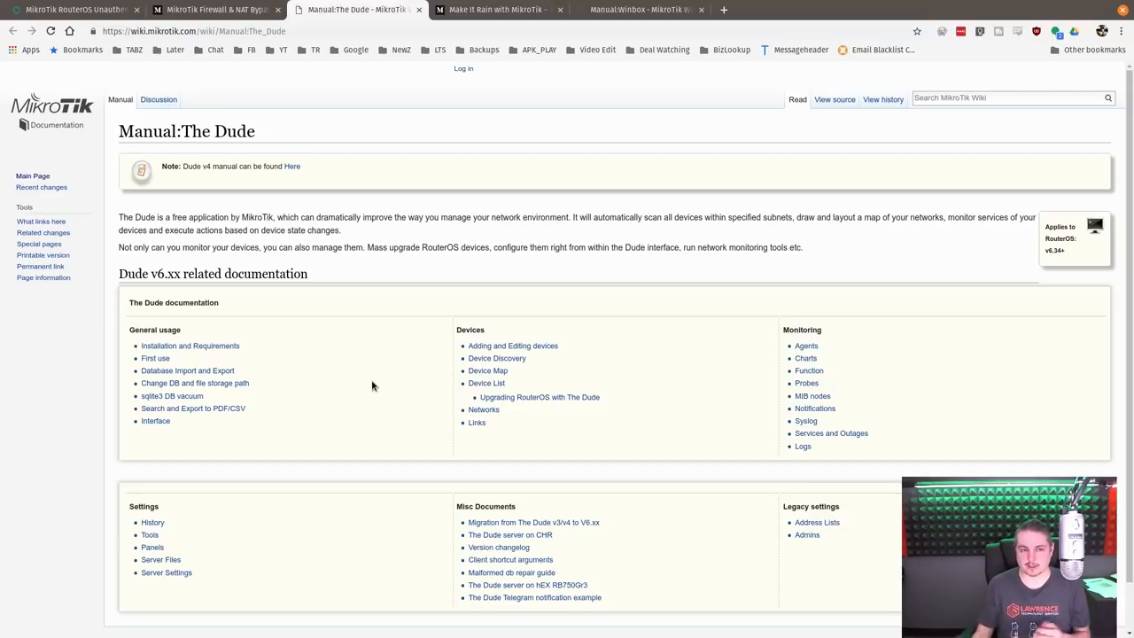
Return to the bypass article and read past the Shodan and terminal screenshots to CVE-2018–11523
{"action": "left_click", "coordinate": [212, 11]}
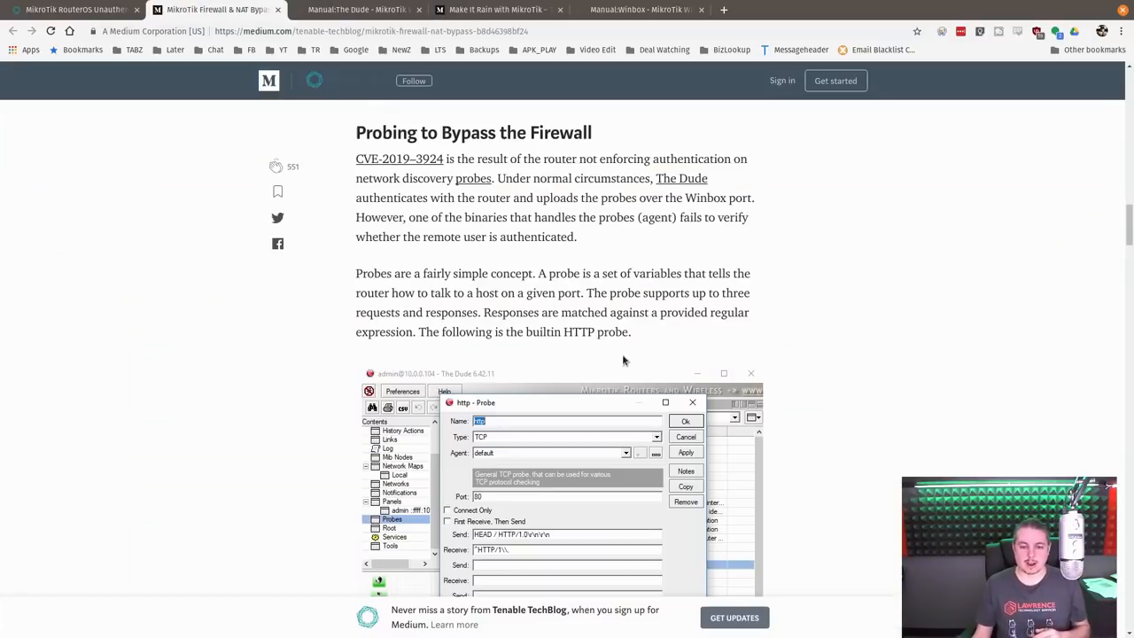
{"action": "scroll", "scroll_direction": "down", "scroll_amount": 3}
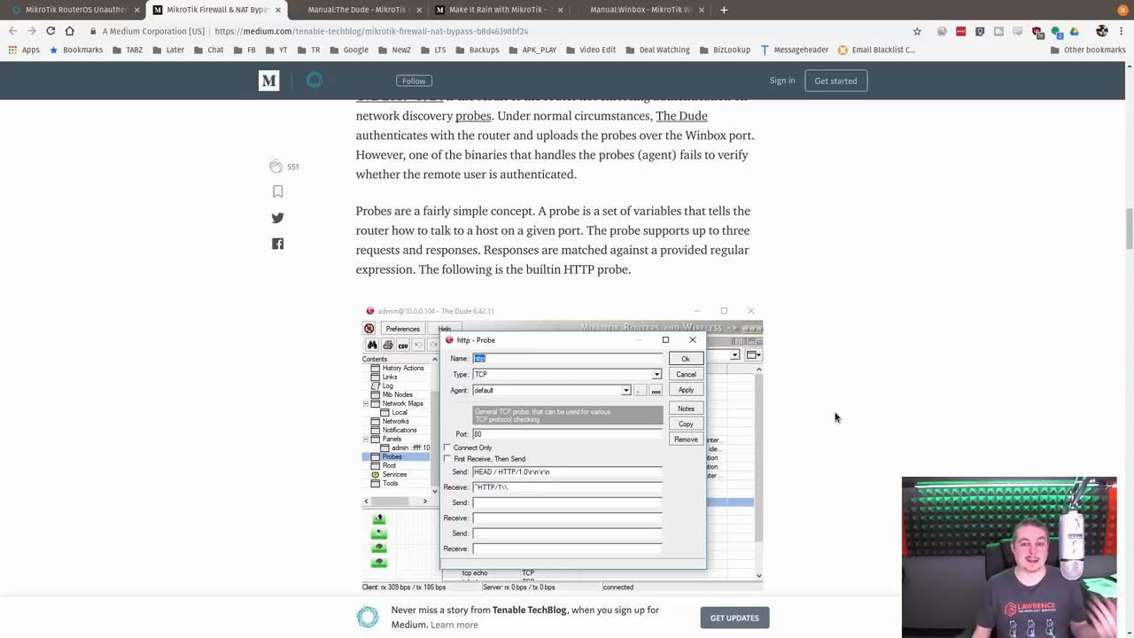
{"action": "scroll", "scroll_direction": "down", "scroll_amount": 3}
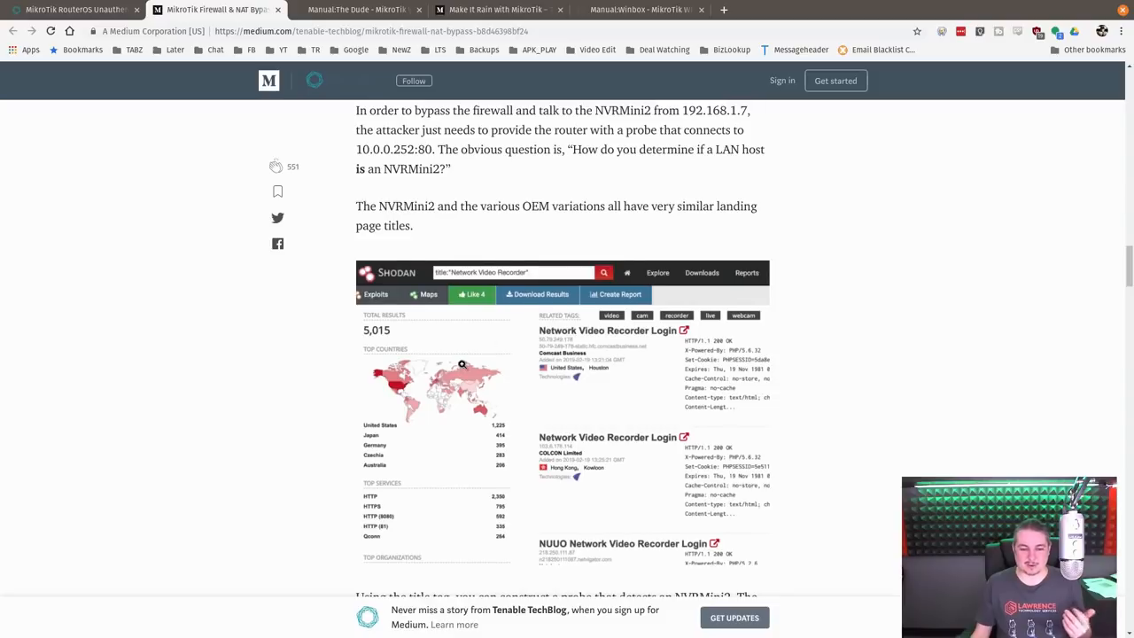
{"action": "scroll", "scroll_direction": "down", "scroll_amount": 3}
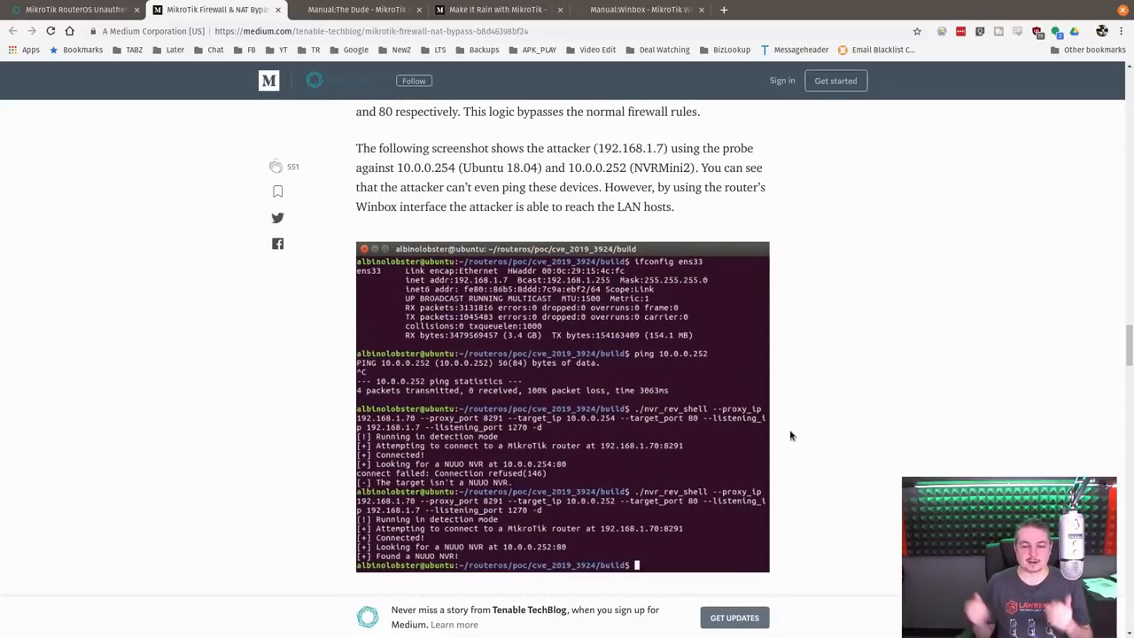
{"action": "scroll", "scroll_direction": "down", "scroll_amount": 3}
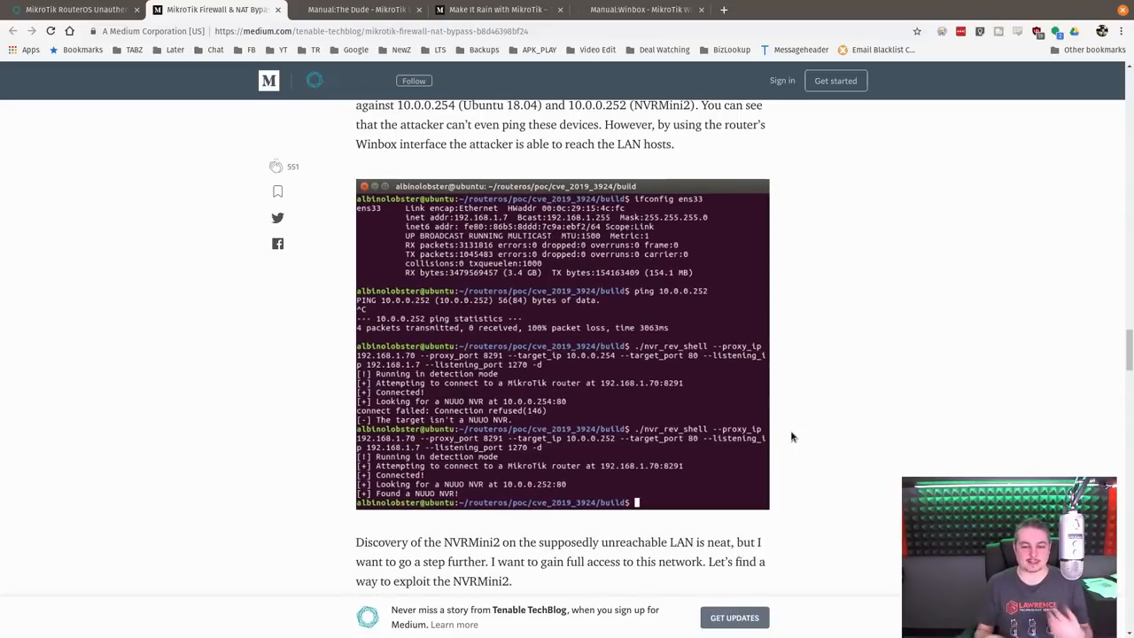
{"action": "scroll", "scroll_direction": "down", "scroll_amount": 3}
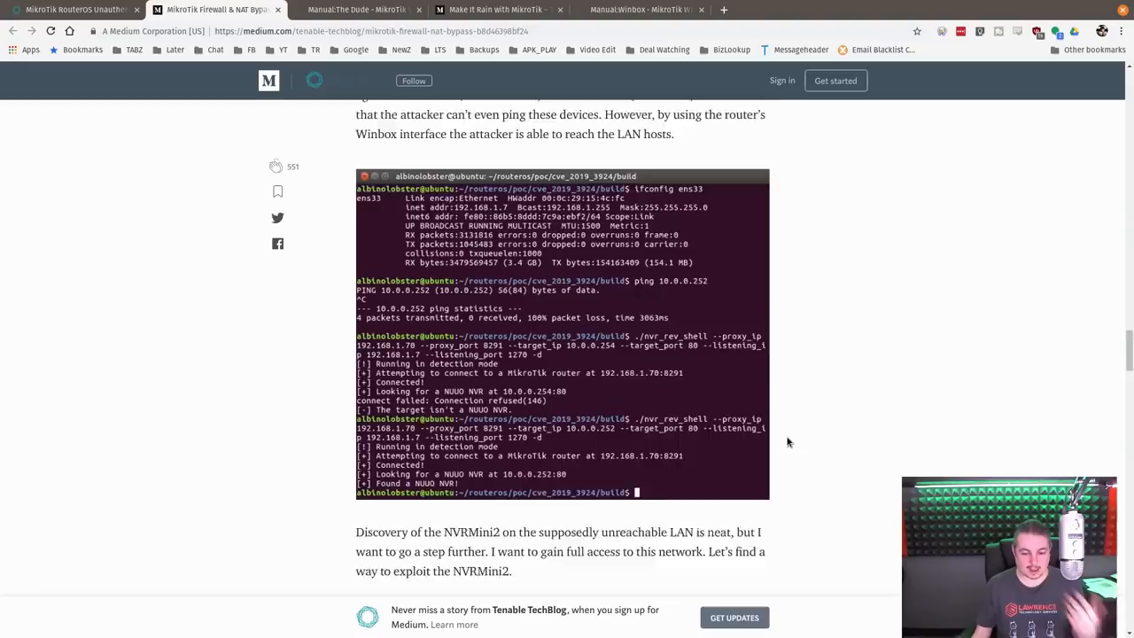
{"action": "scroll", "scroll_direction": "down", "scroll_amount": 3}
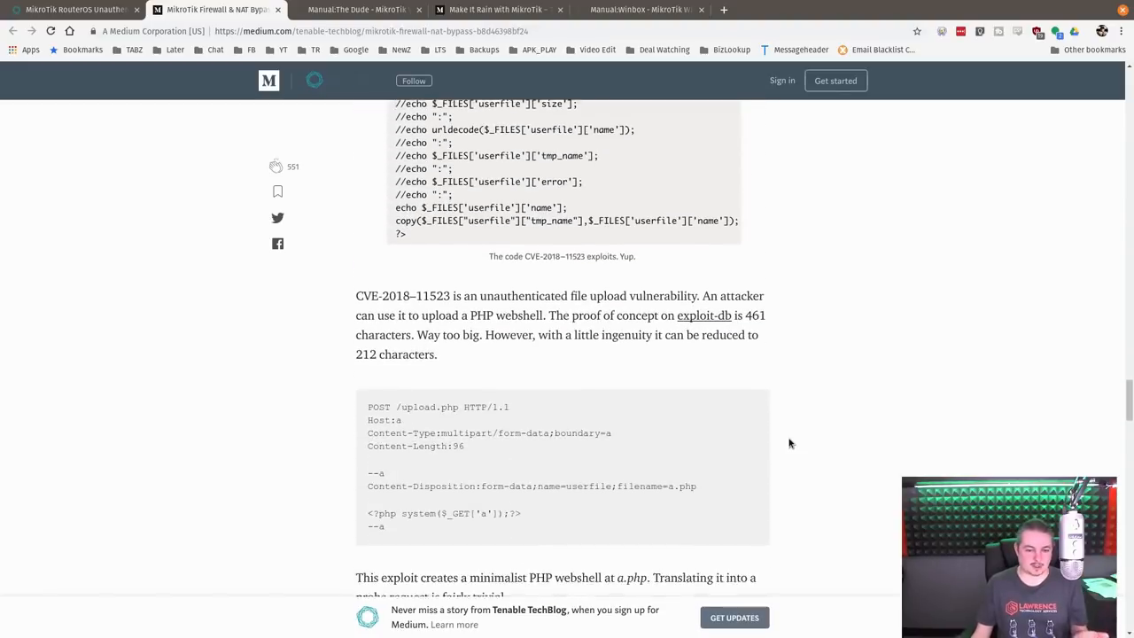
Scroll further into the article toward the Crafting a Reverse Shell section
{"action": "scroll", "scroll_direction": "down", "scroll_amount": 3}
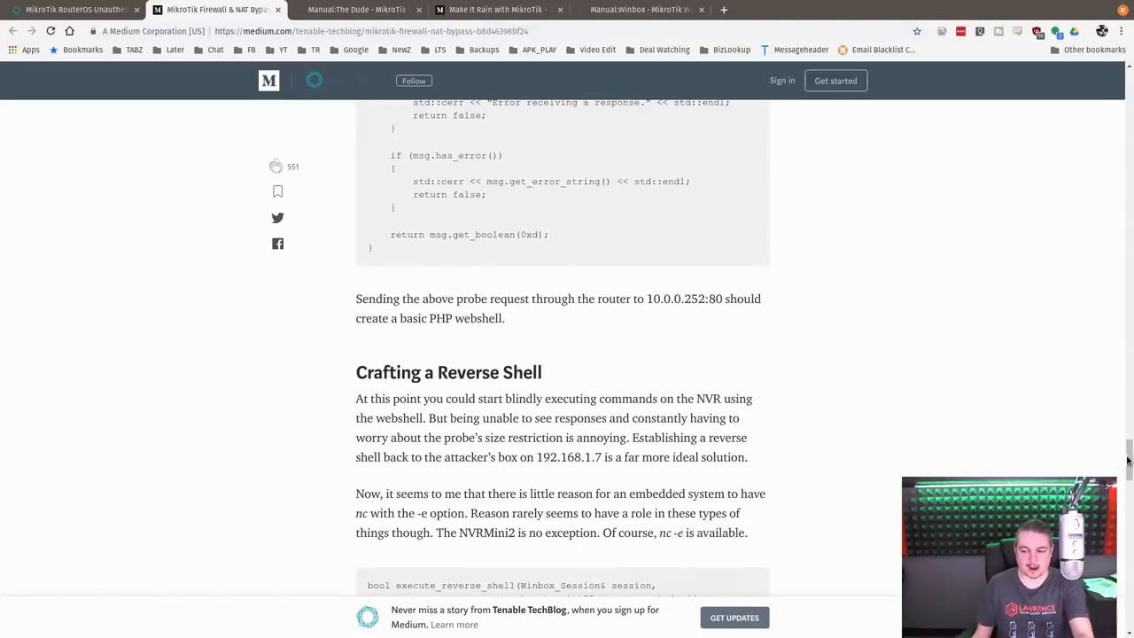
{"action": "scroll", "scroll_direction": "down", "scroll_amount": 3}
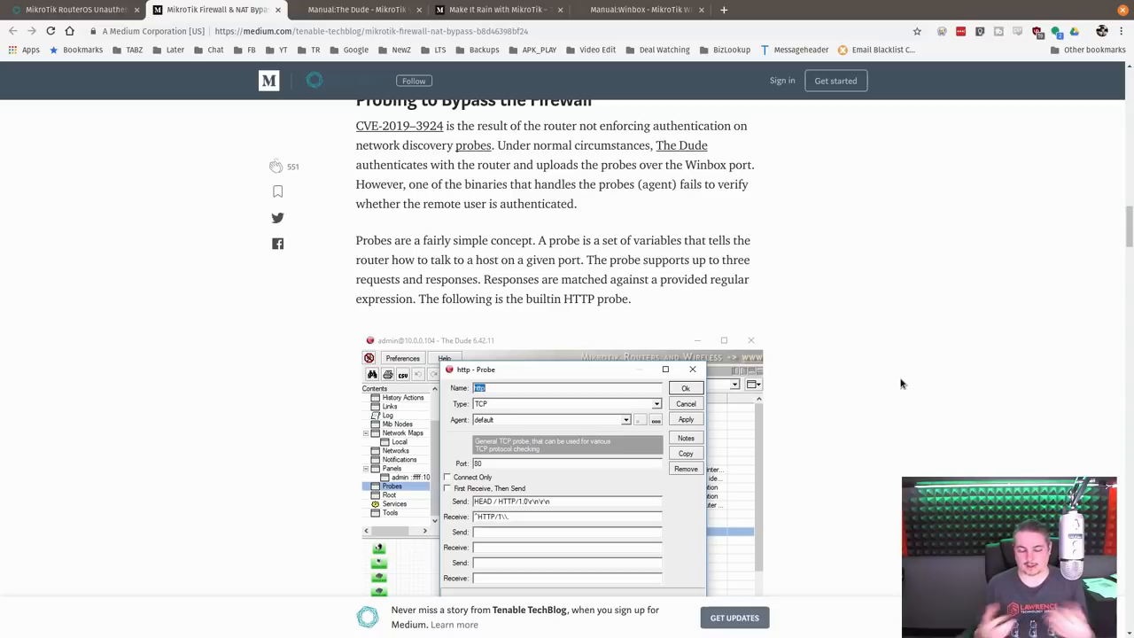
{"action": "mouse_move", "coordinate": [1079, 287]}
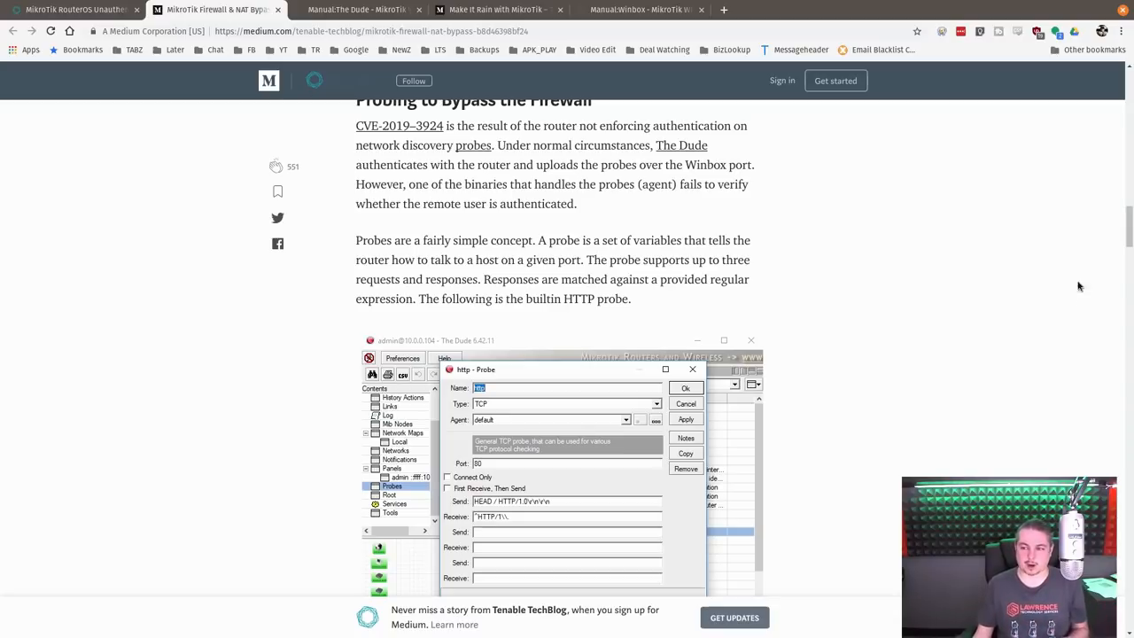
Pass the NVRMini2 probe section and scroll back up toward the A Design Flaw opening
{"action": "scroll", "scroll_direction": "down", "scroll_amount": 3}
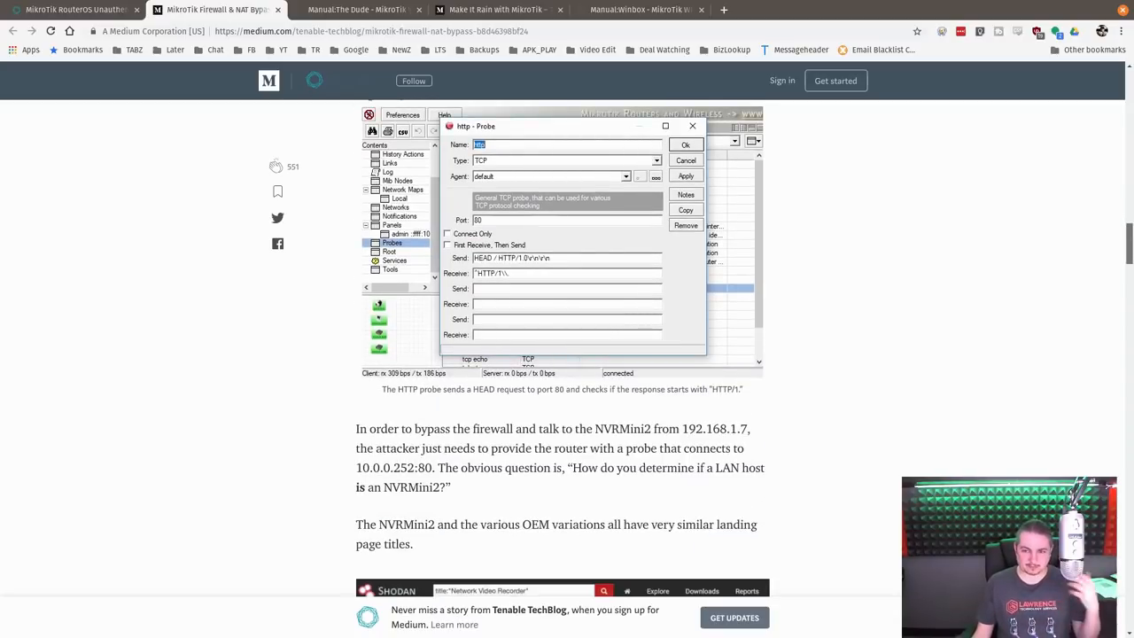
{"action": "scroll", "scroll_direction": "down", "scroll_amount": 3}
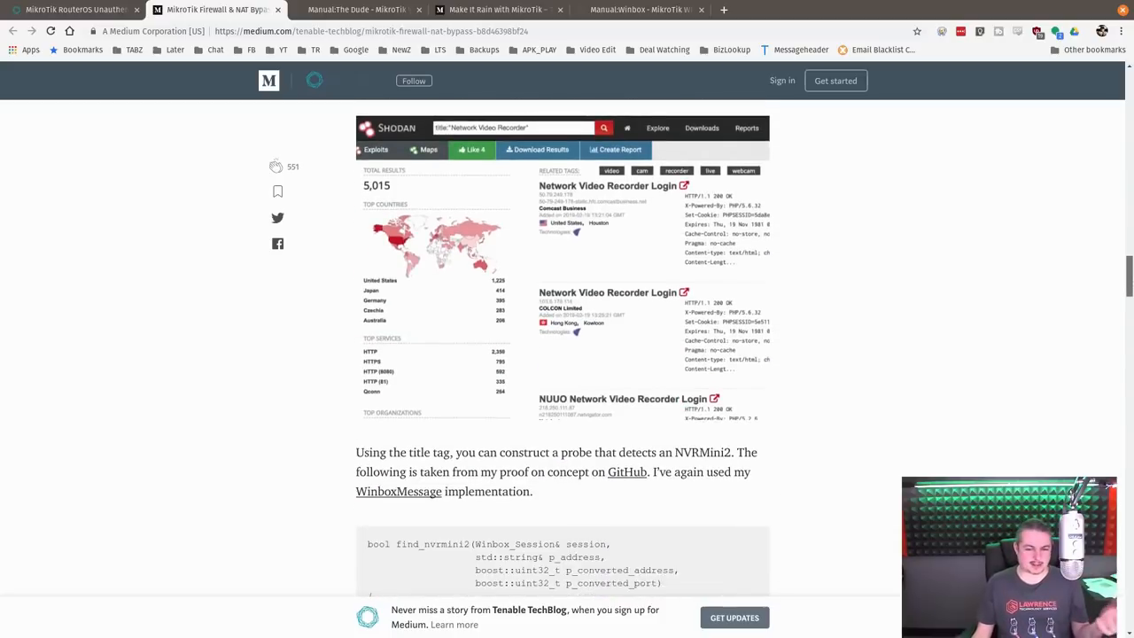
{"action": "scroll", "scroll_direction": "up", "scroll_amount": 3}
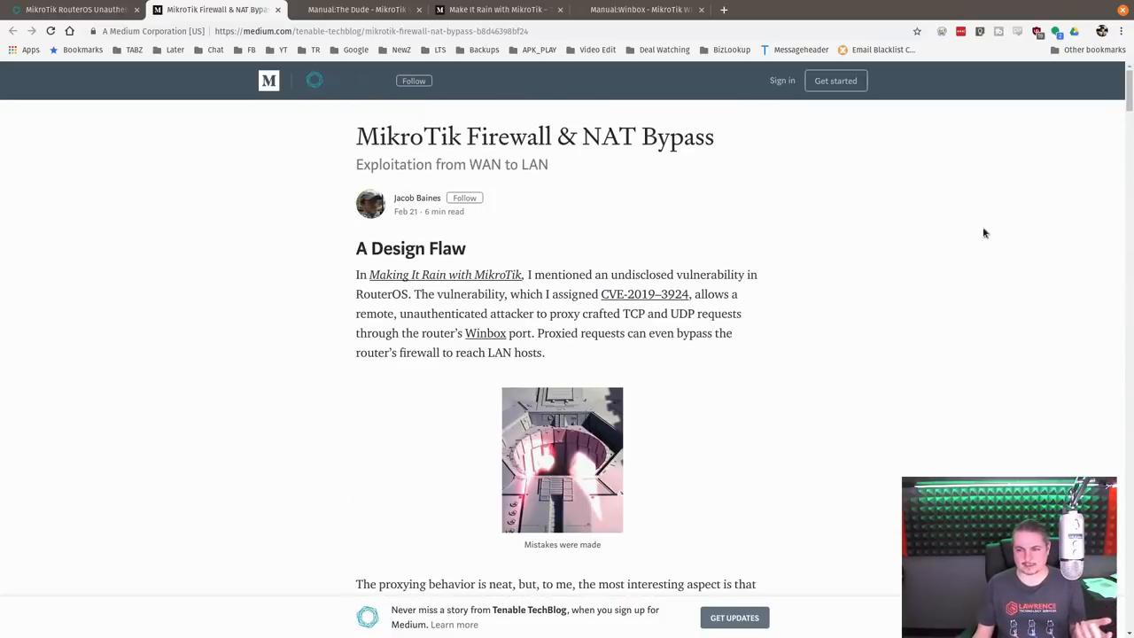
{"action": "mouse_move", "coordinate": [900, 291]}
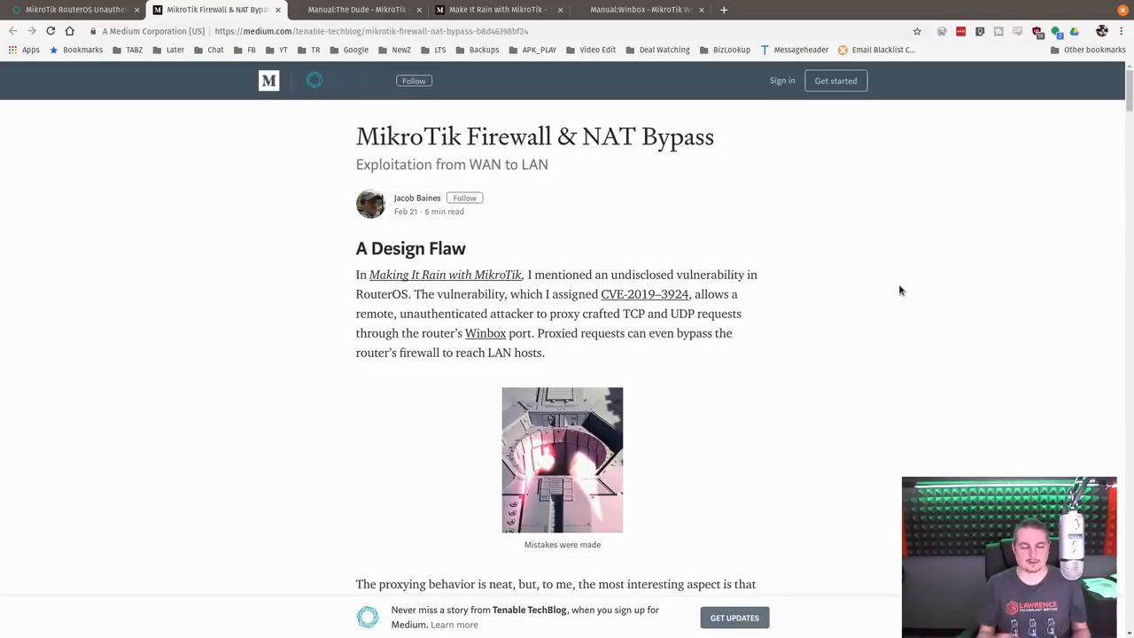